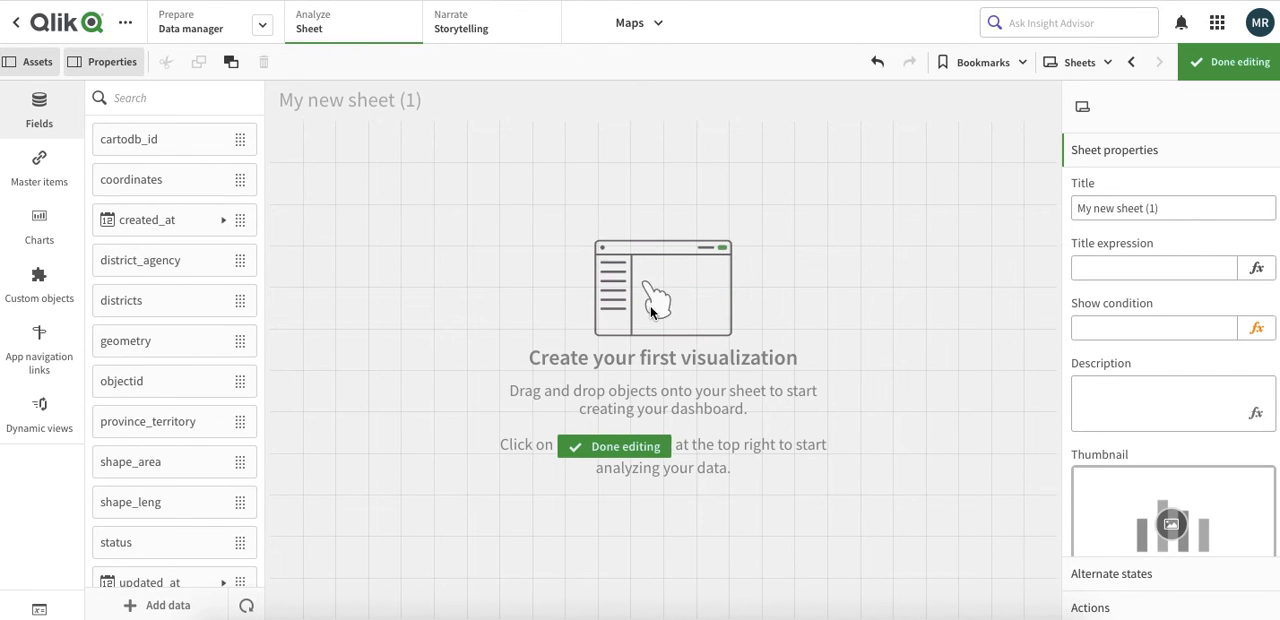
mouse_move(455, 303)
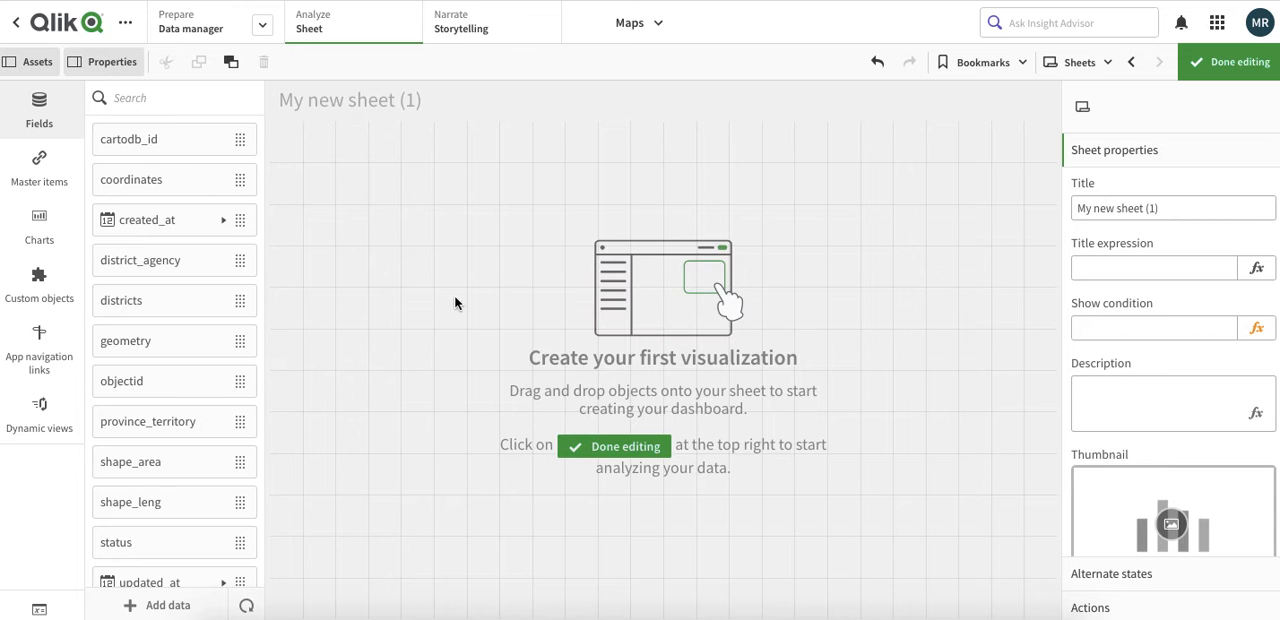
mouse_move(1133, 500)
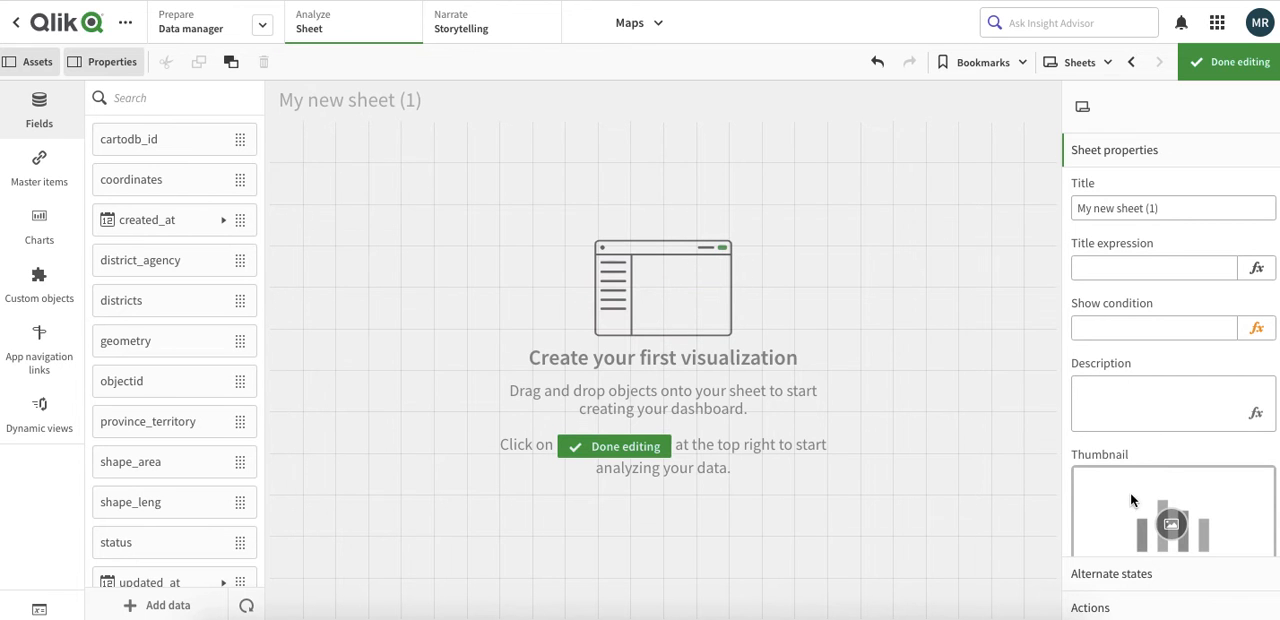
- Open the Media library from the sheet's Thumbnail placeholder and switch to Upload media
scroll("down", 3)
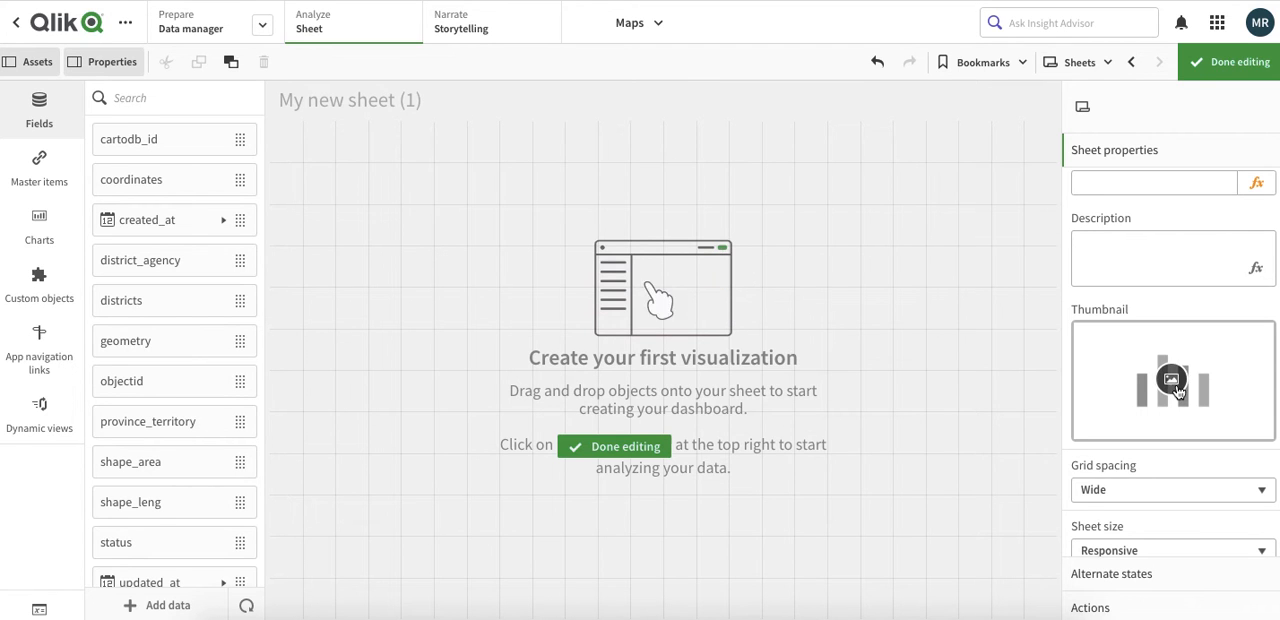
left_click(1170, 379)
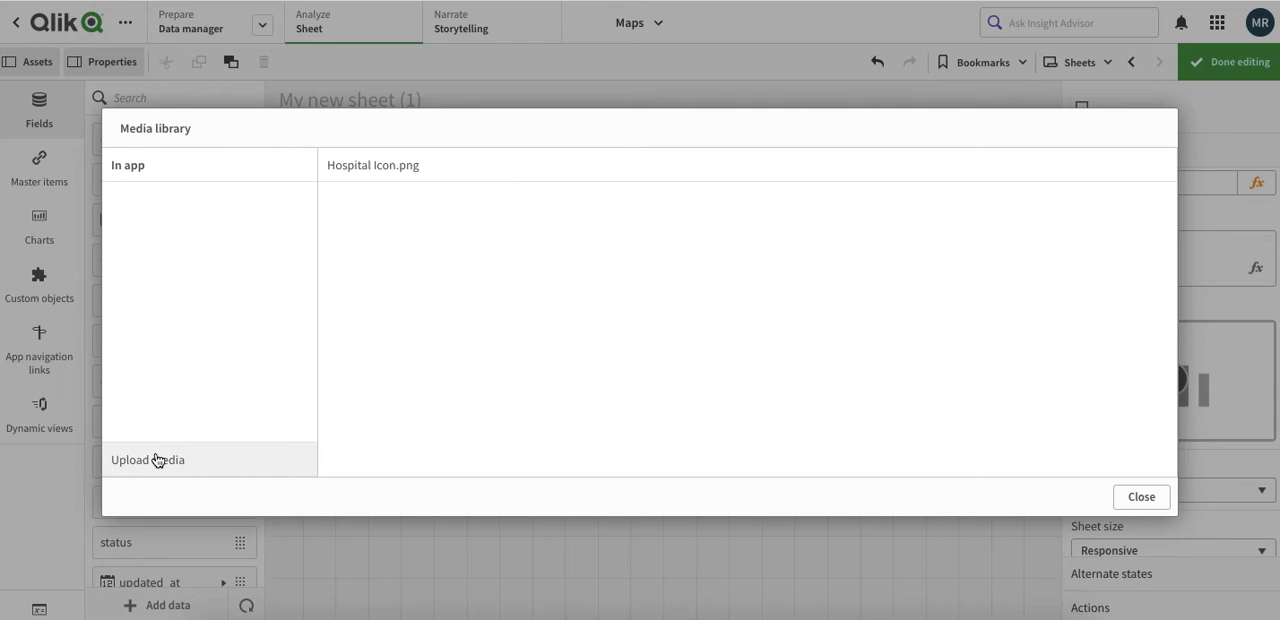
left_click(148, 459)
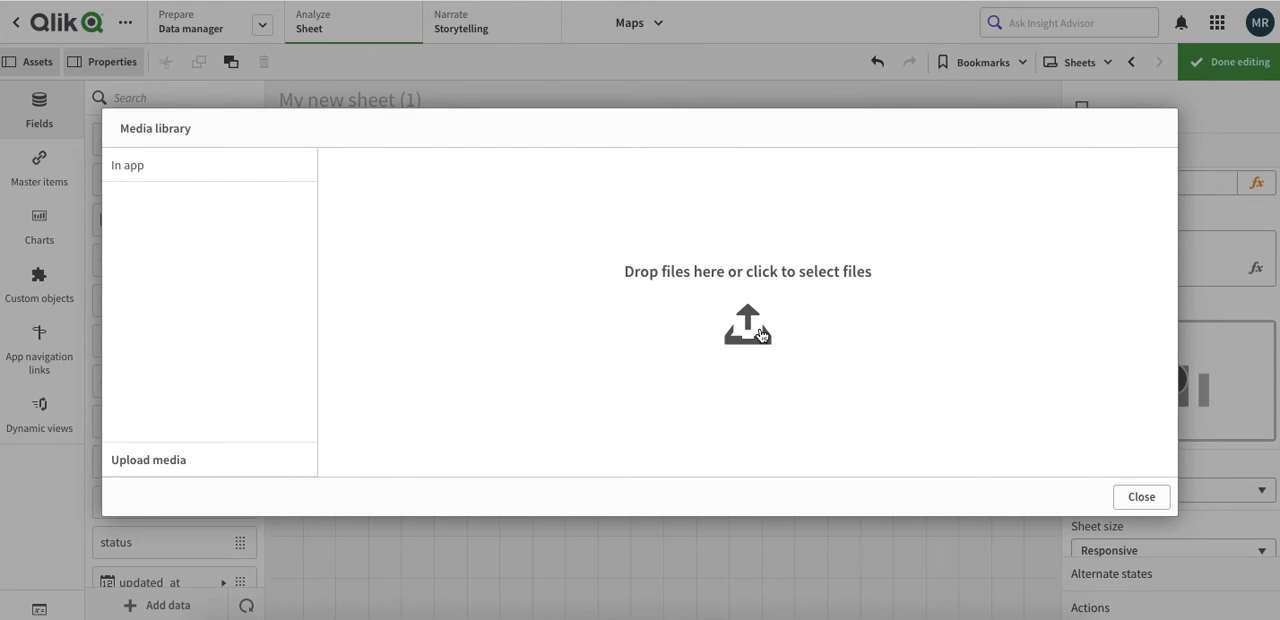
mouse_move(752, 343)
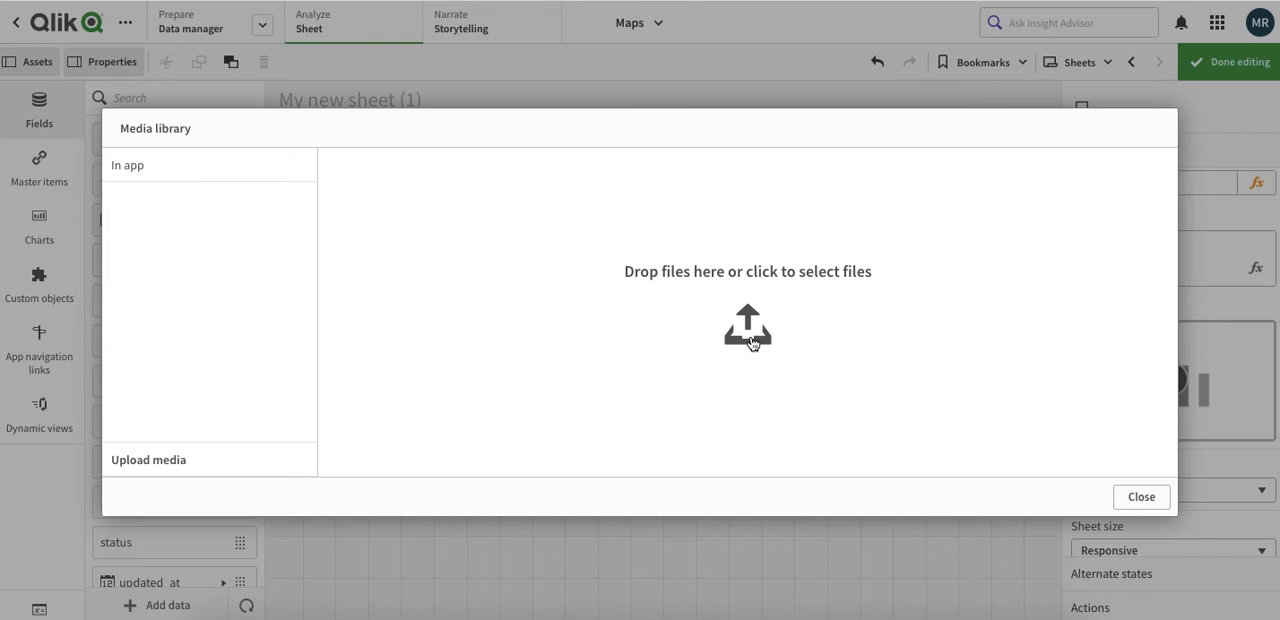
mouse_move(616, 248)
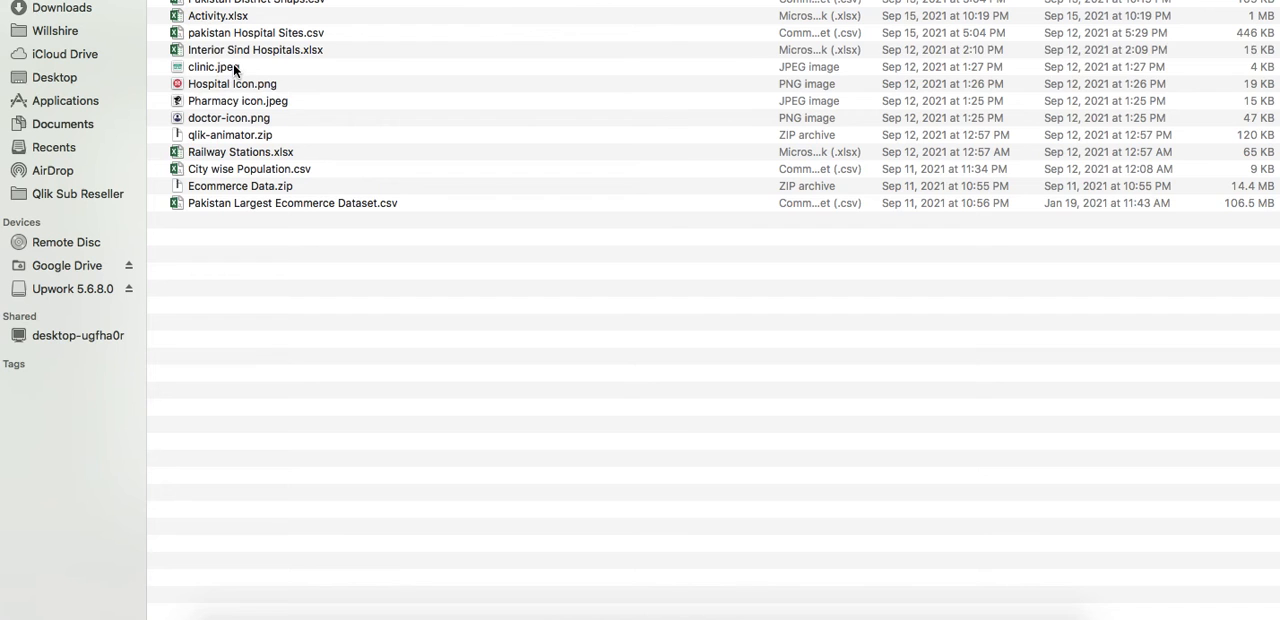
- Select clinic.jpeg and extend the Finder selection to Hospital Icon.png and the other icons
left_click(232, 83)
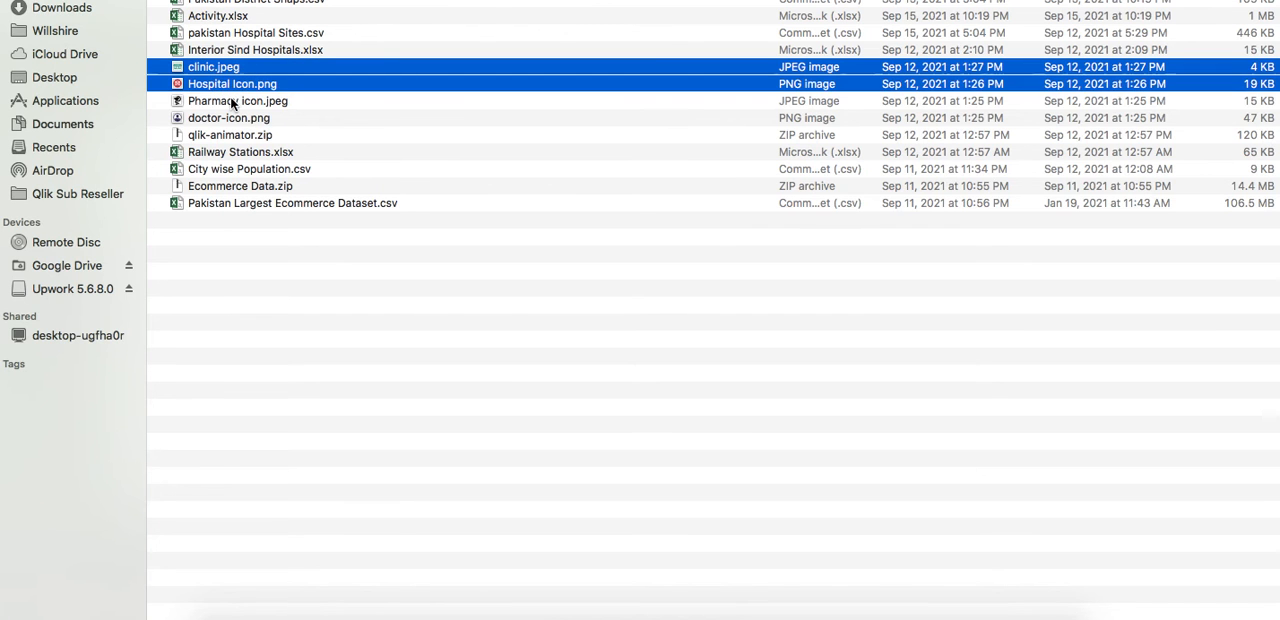
left_click(237, 100)
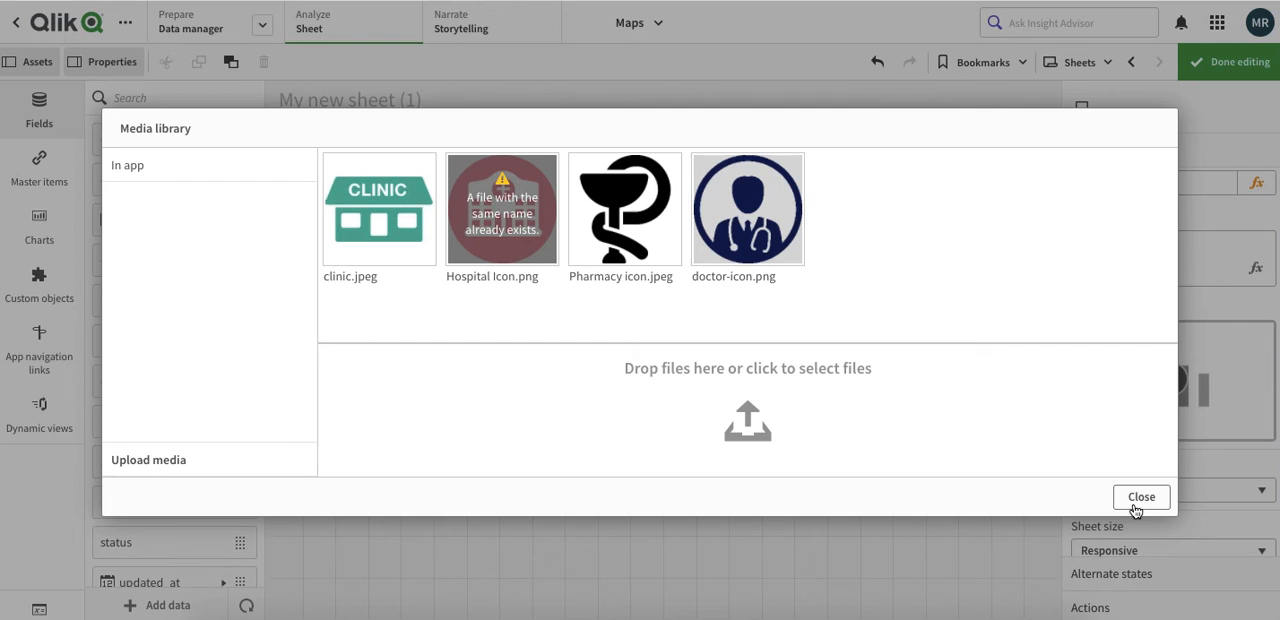
mouse_move(748, 422)
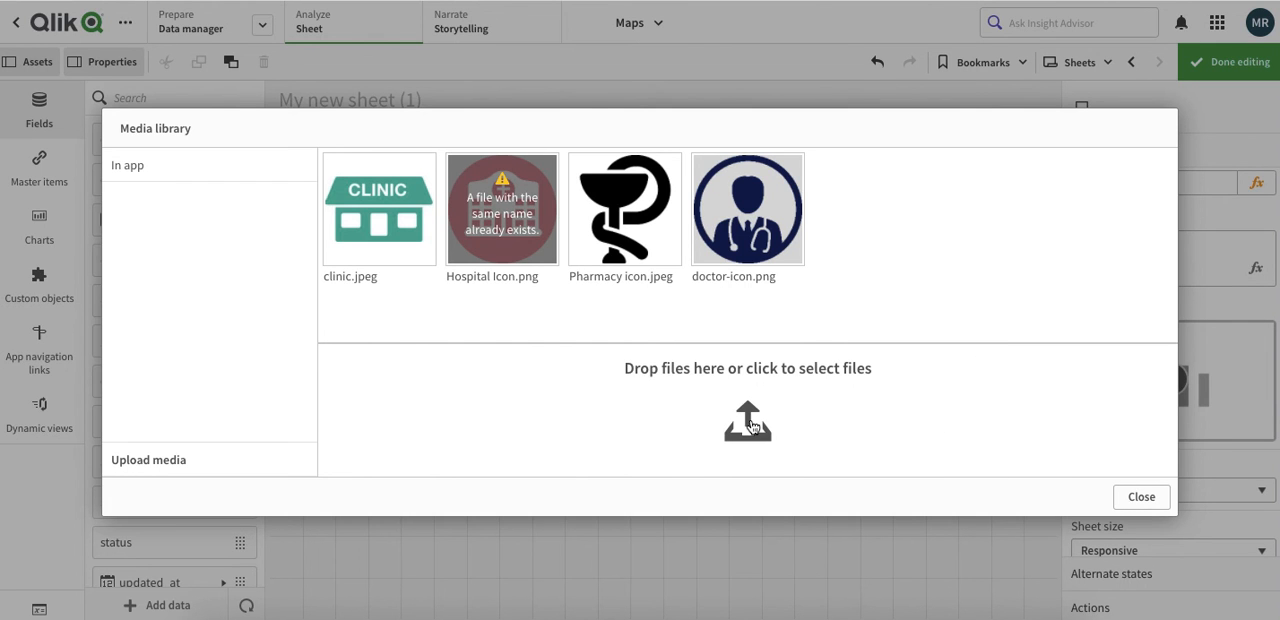
- View the In app images to confirm clinic, doctor, hospital and pharmacy icons are stored
left_click(200, 165)
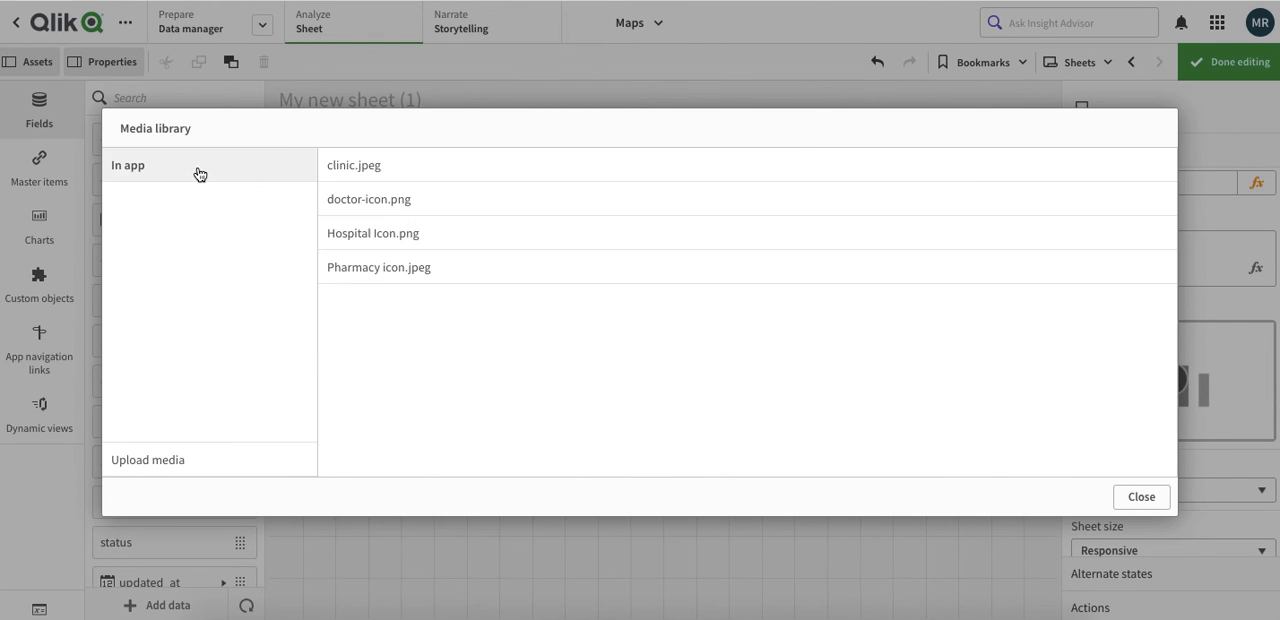
mouse_move(1141, 497)
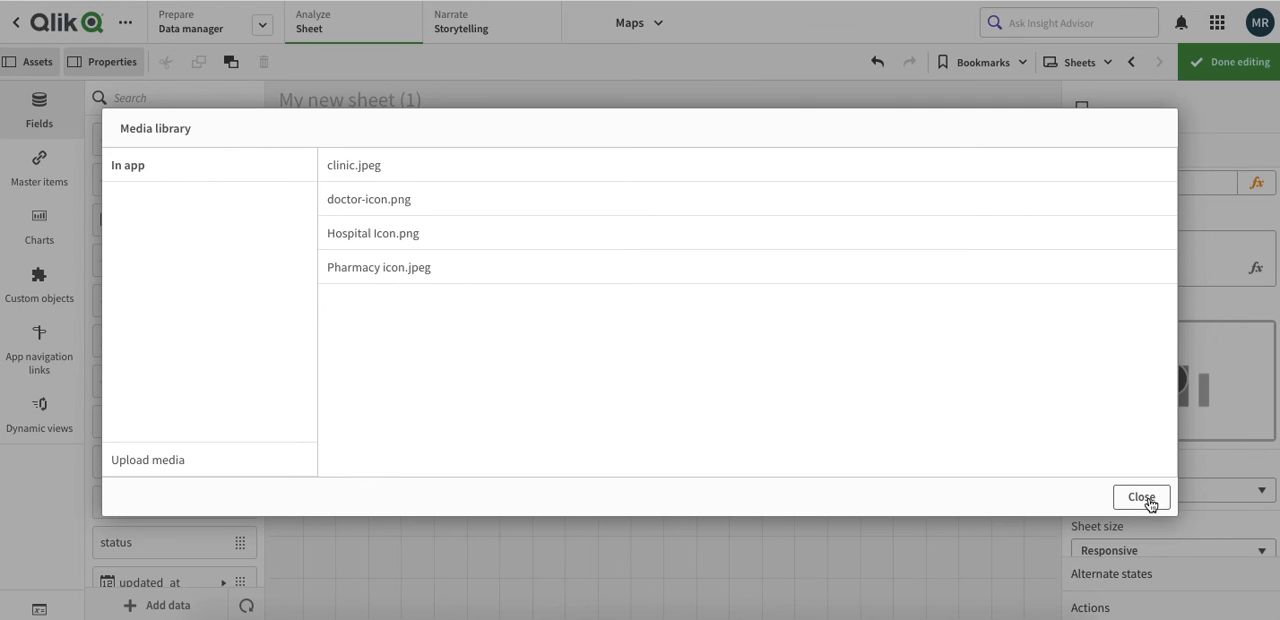
- Close the Media library dialog to return to the empty sheet
left_click(1141, 497)
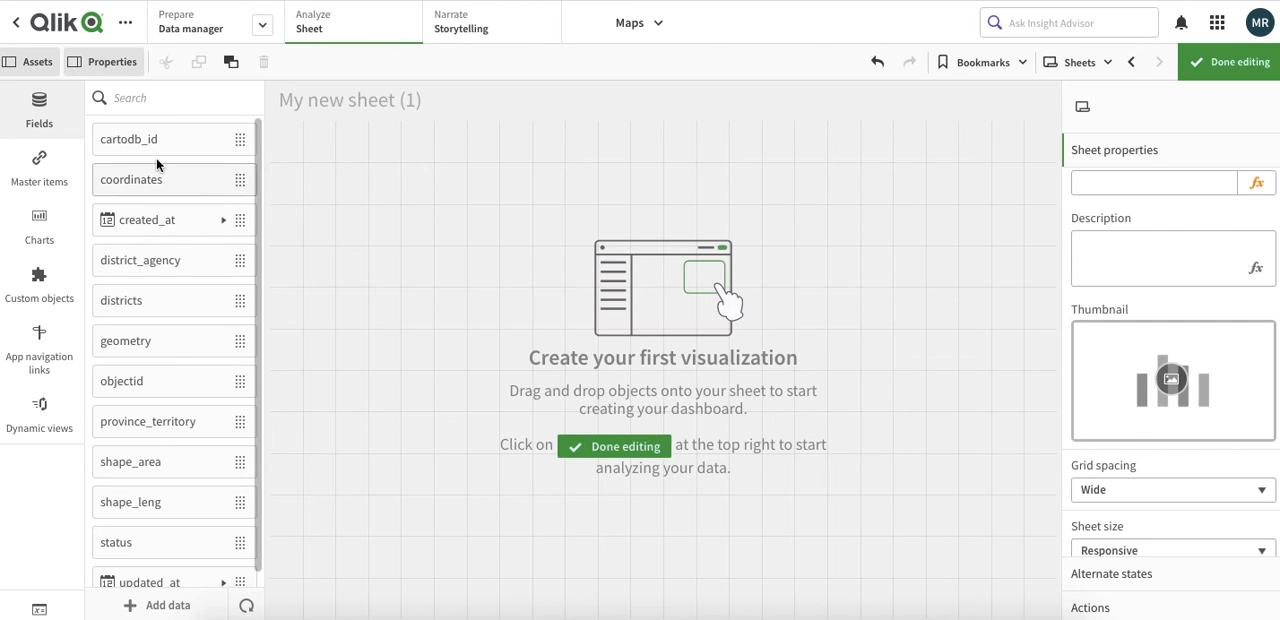
mouse_move(492, 228)
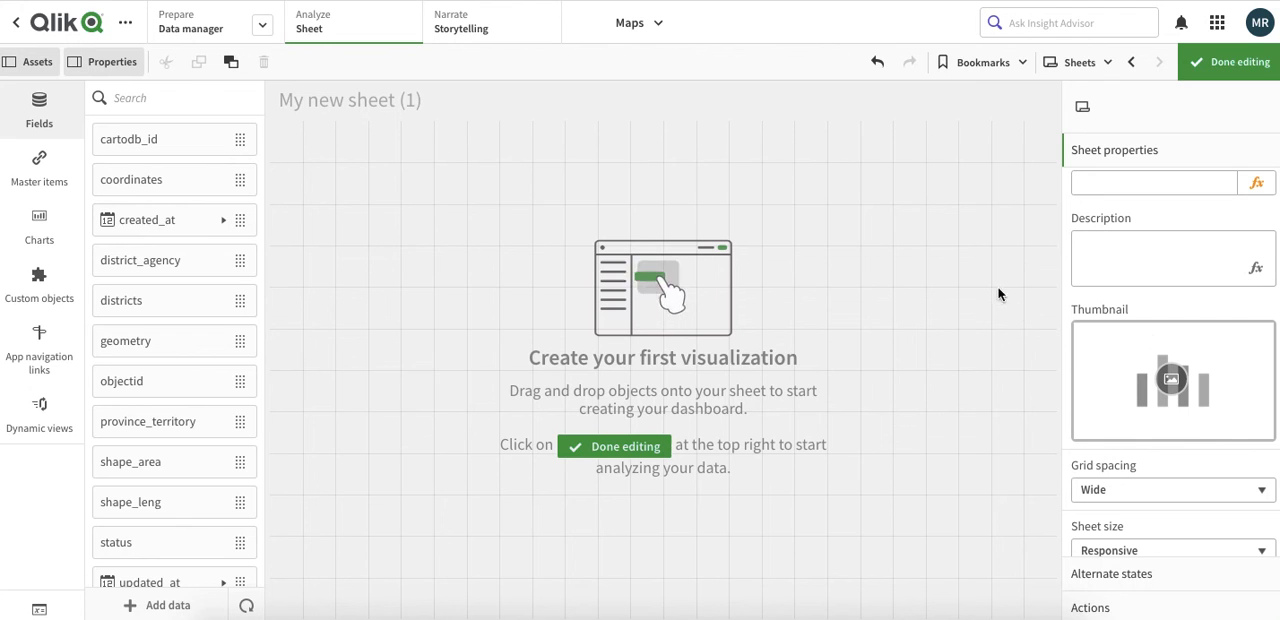
mouse_move(790, 298)
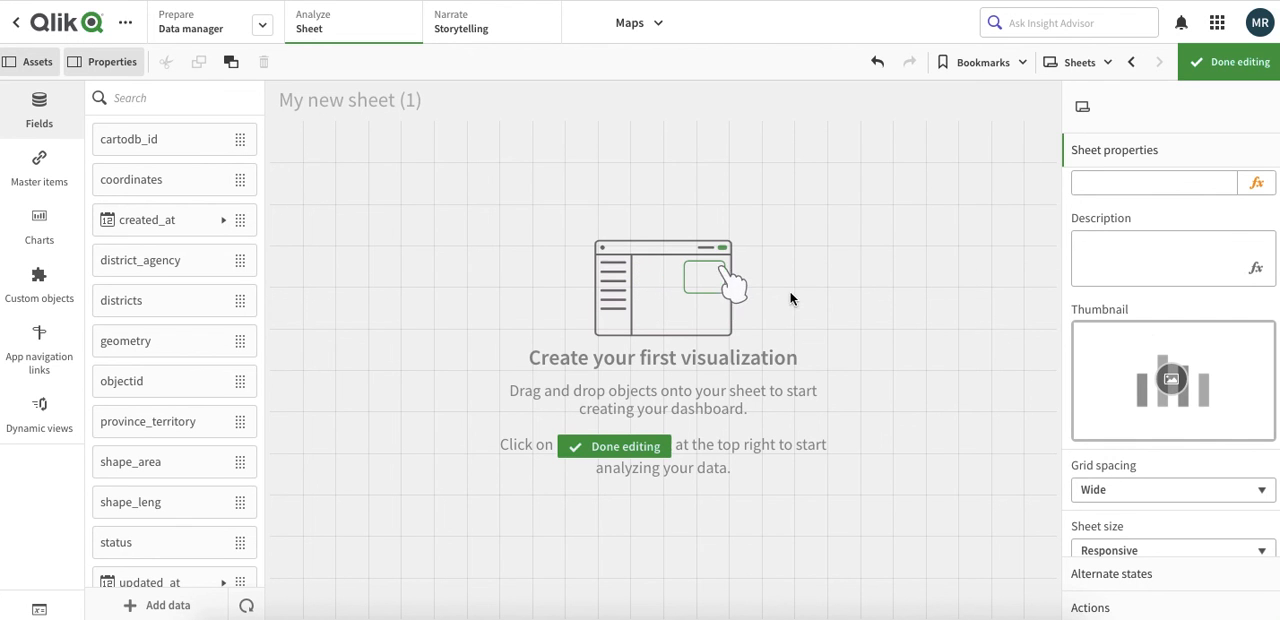